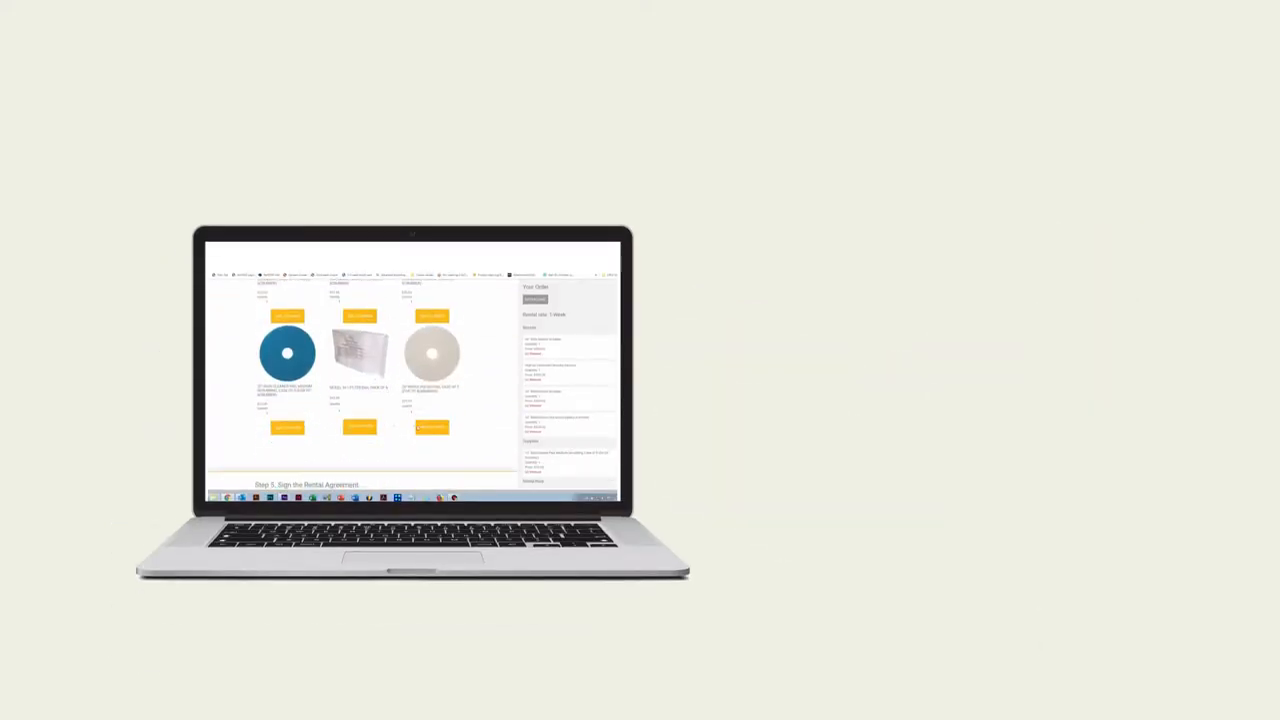
scroll(down, 3)
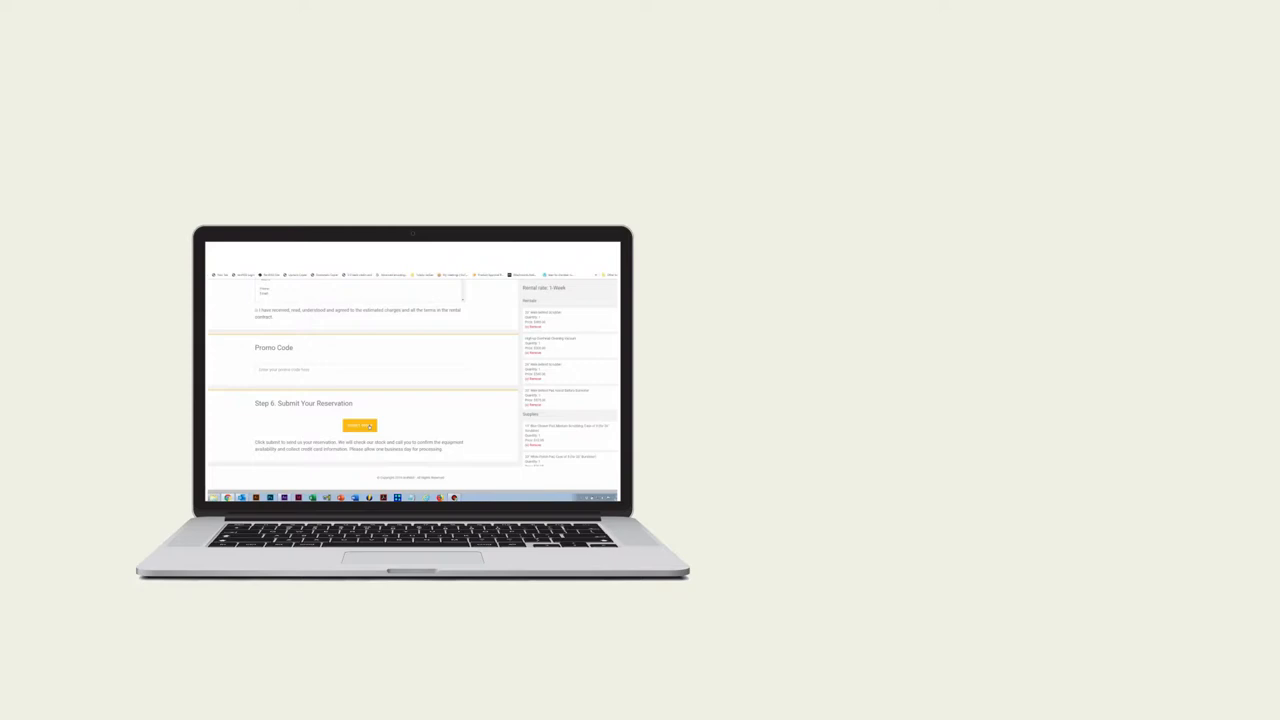